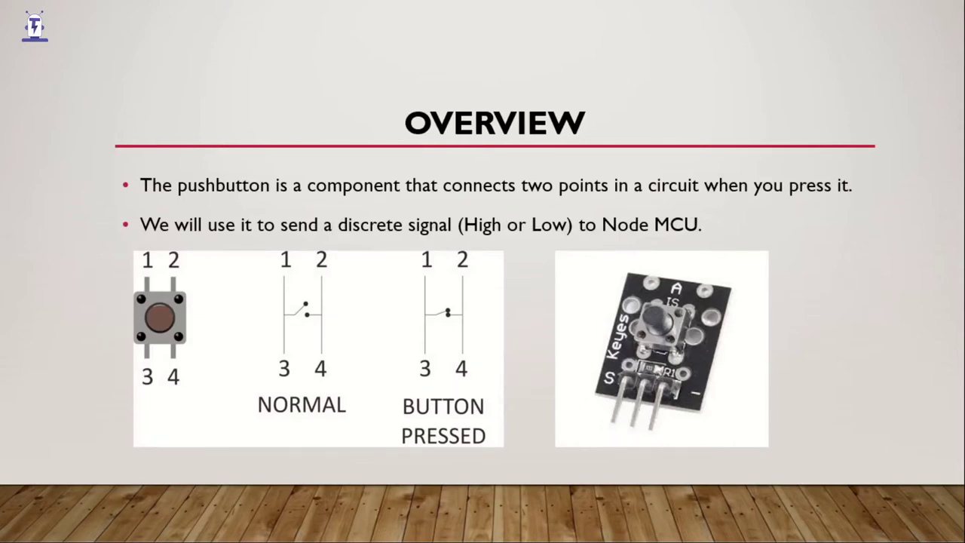
Step: Highlight content on the pushbutton Overview slide while presenting it
left_click_drag(148, 410, 158, 468)
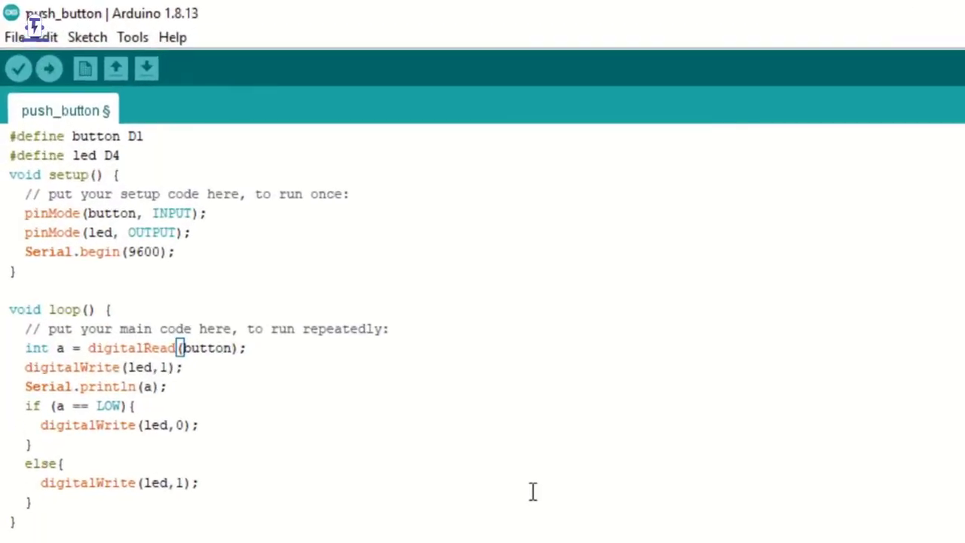
left_click(120, 155)
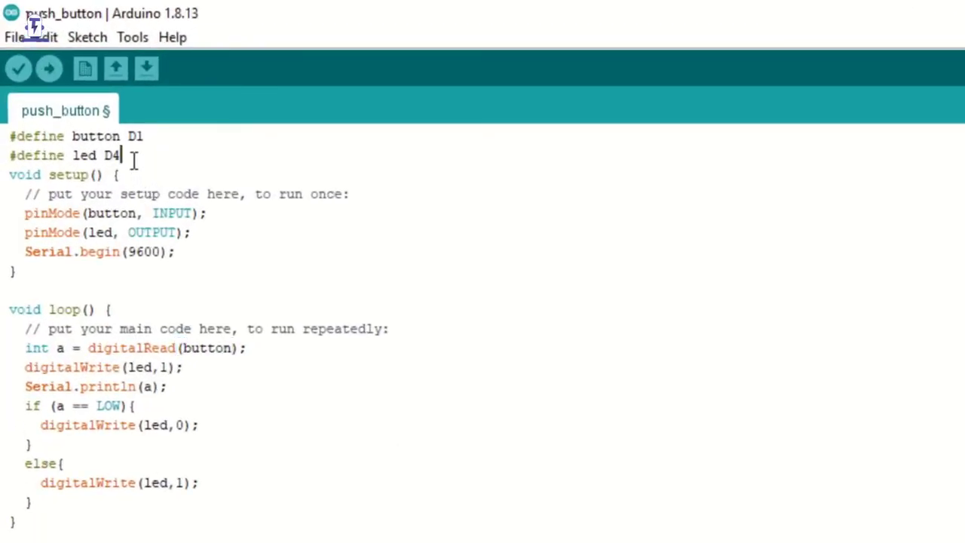
left_click_drag(119, 155, 9, 135)
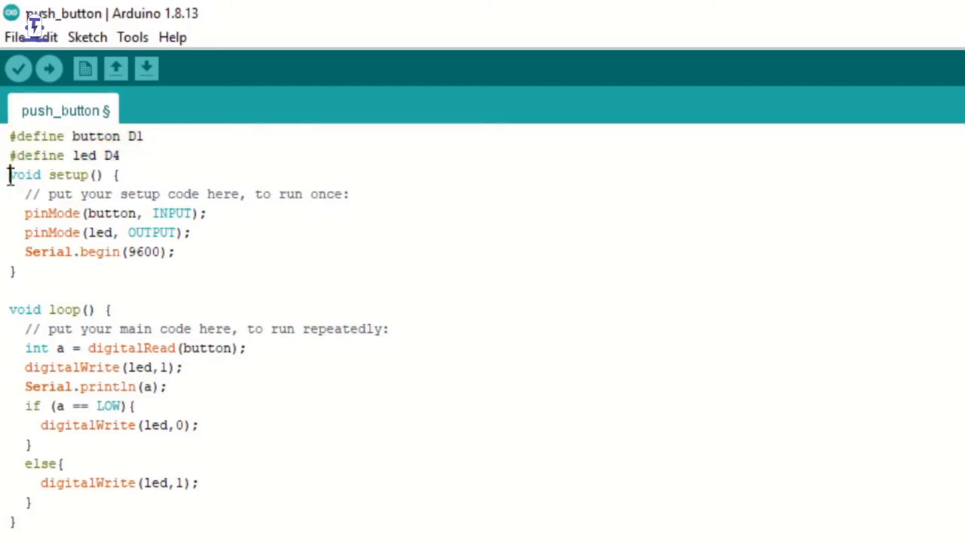
left_click_drag(9, 175, 15, 271)
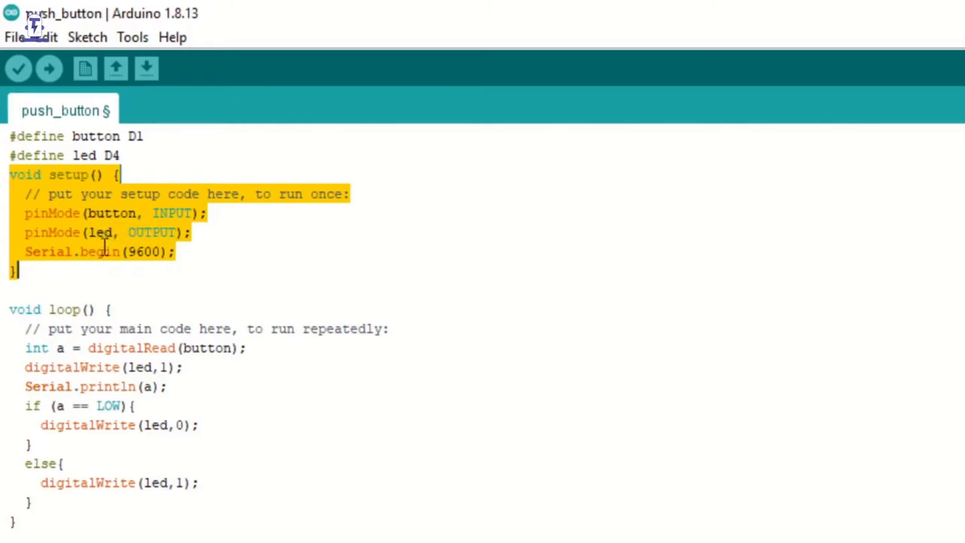
mouse_move(7, 309)
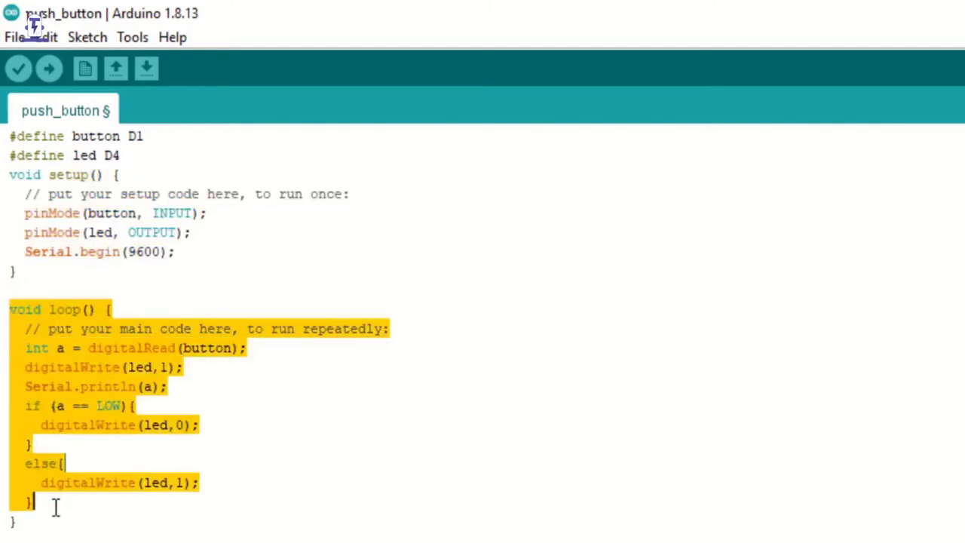
Step: Walk through the loop() code and delete LOW from the if (a == LOW) condition
left_click(130, 406)
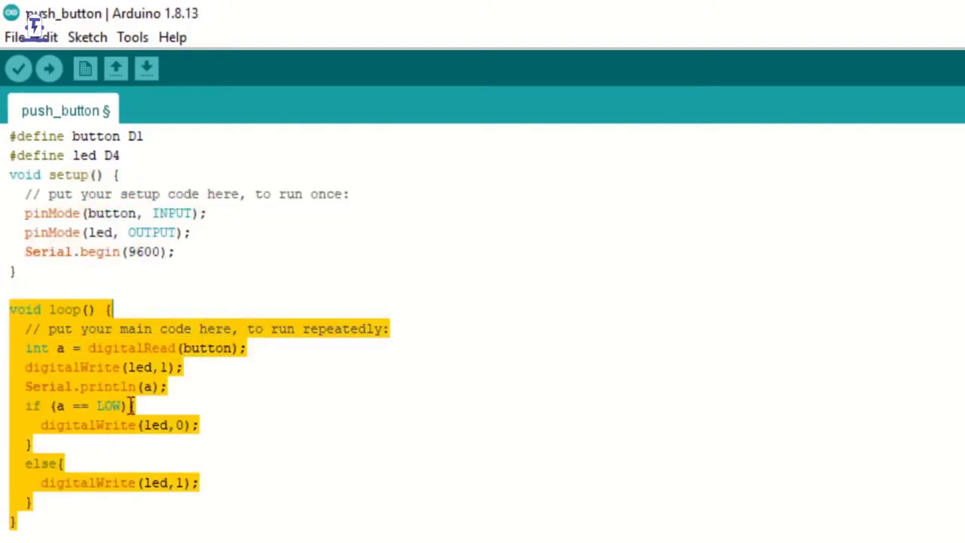
left_click(58, 347)
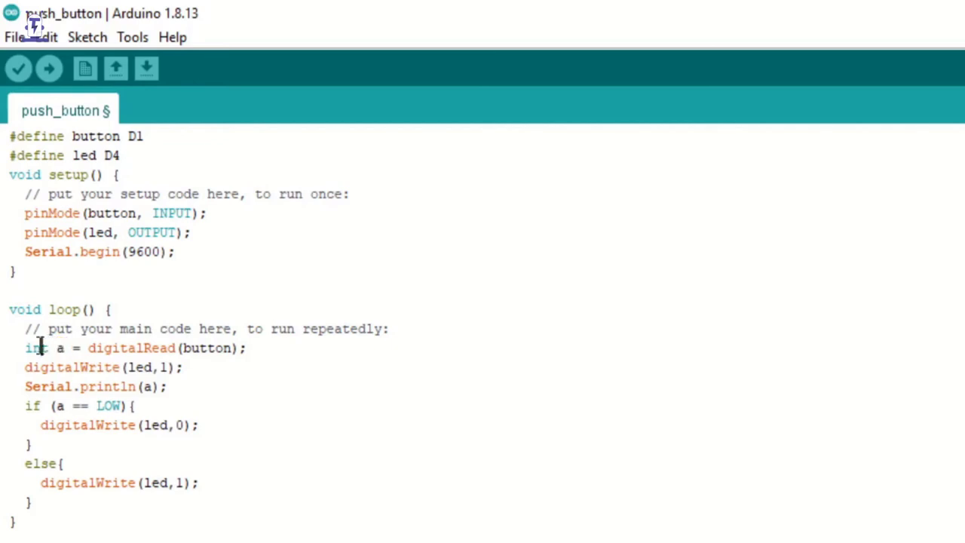
double_click(33, 346)
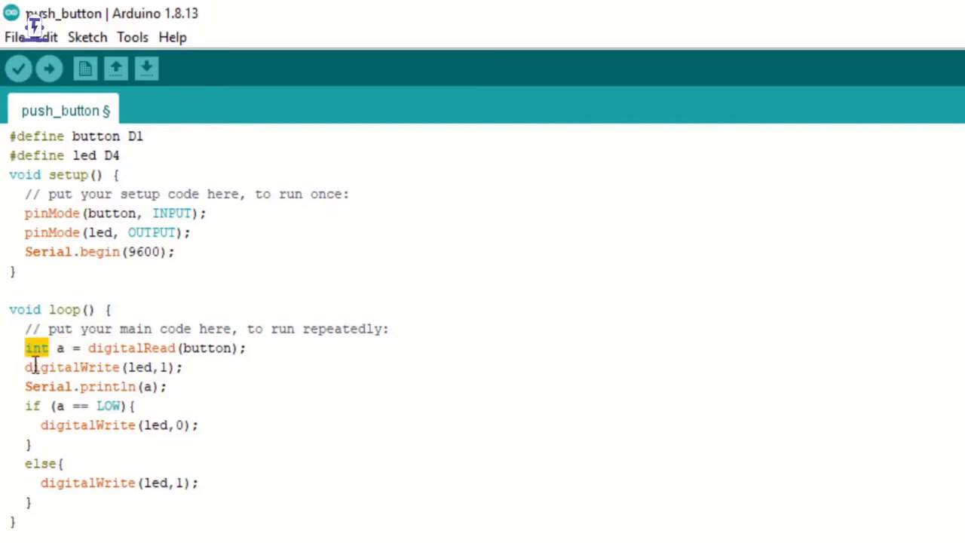
left_click(25, 367)
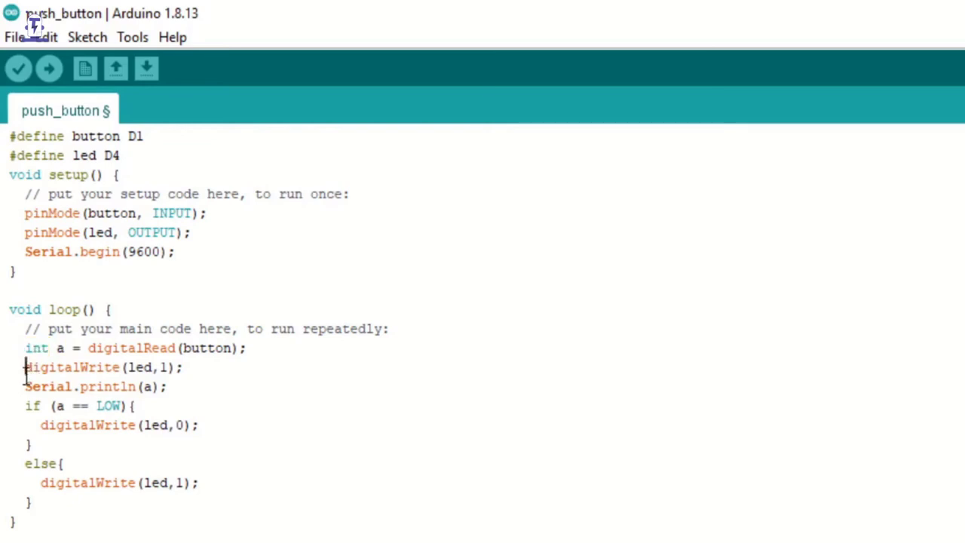
triple_click(98, 367)
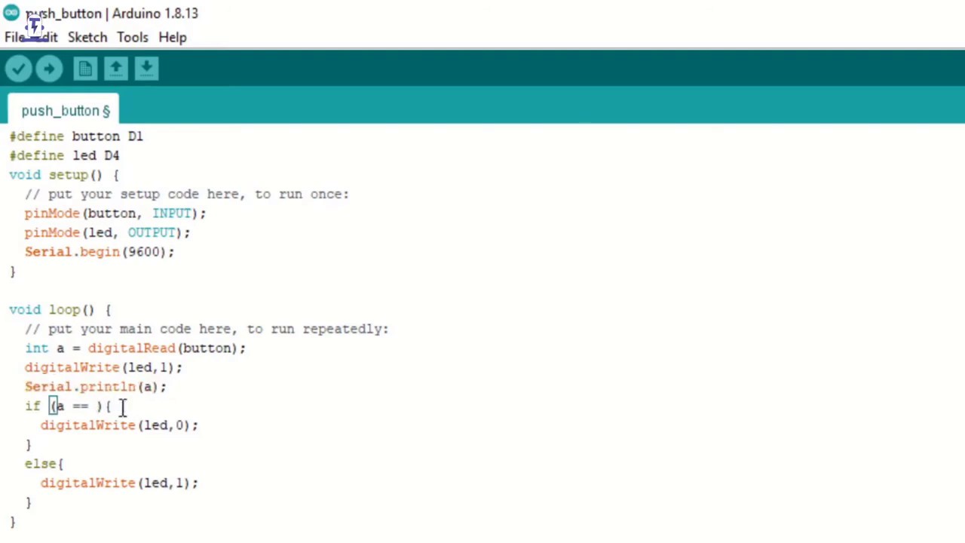
Step: Make the if condition compare a against HIGH and select the 1 written to the LED in else
type("HIGH")
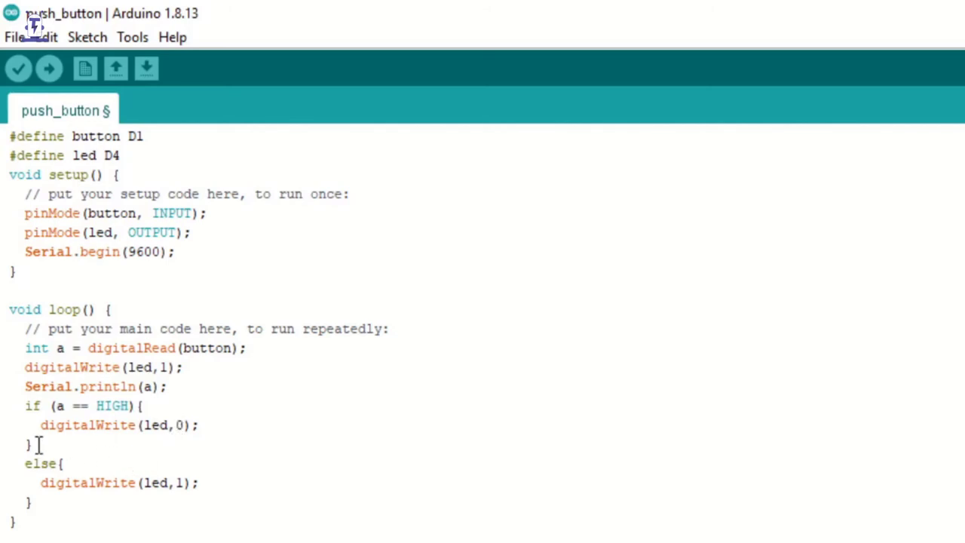
double_click(41, 463)
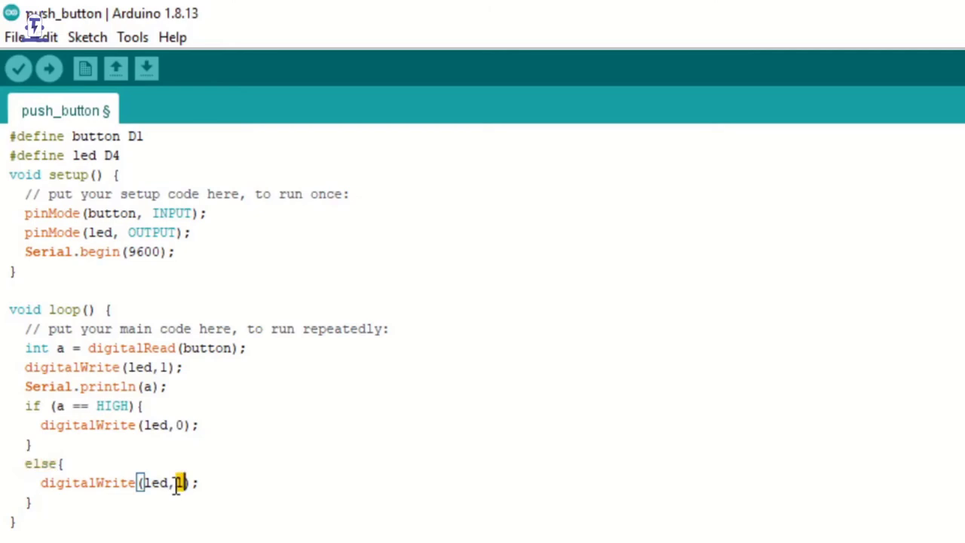
Step: Upload the sketch and confirm board NodeMCU 1.0 on port COM3 in Tools
left_click(18, 68)
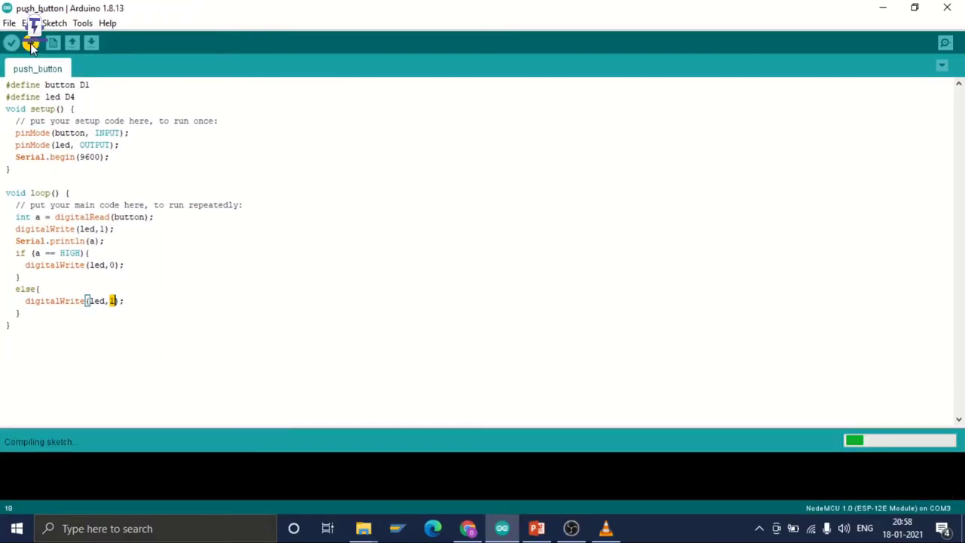
left_click(81, 23)
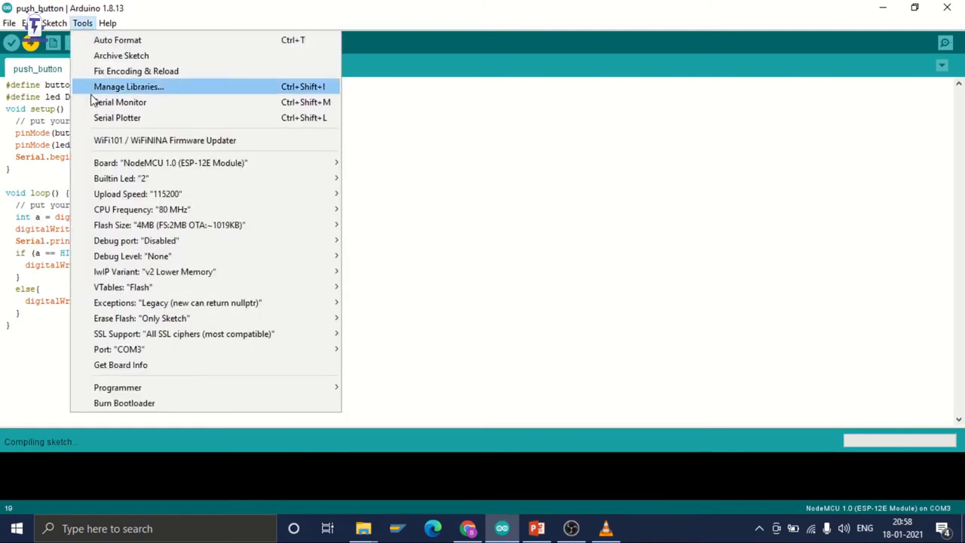
mouse_move(118, 350)
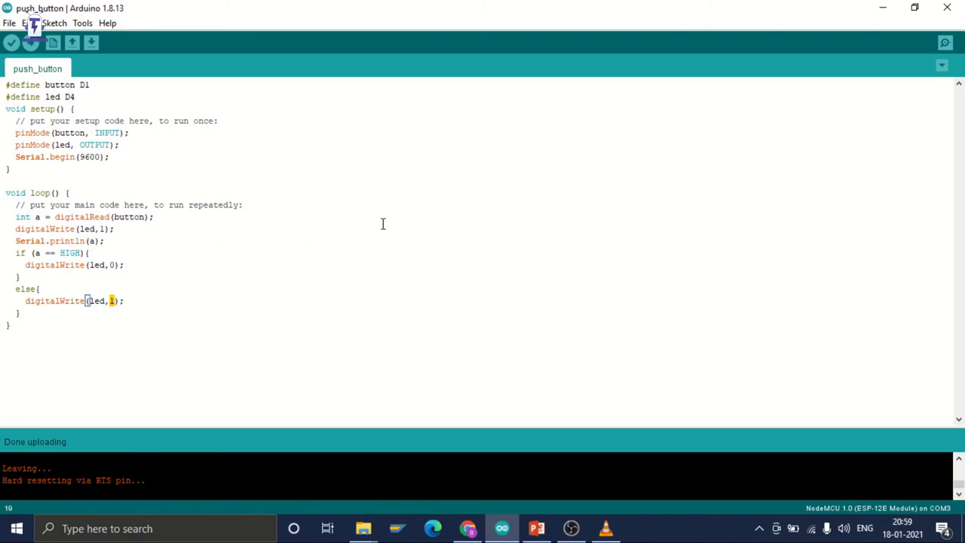
mouse_move(684, 131)
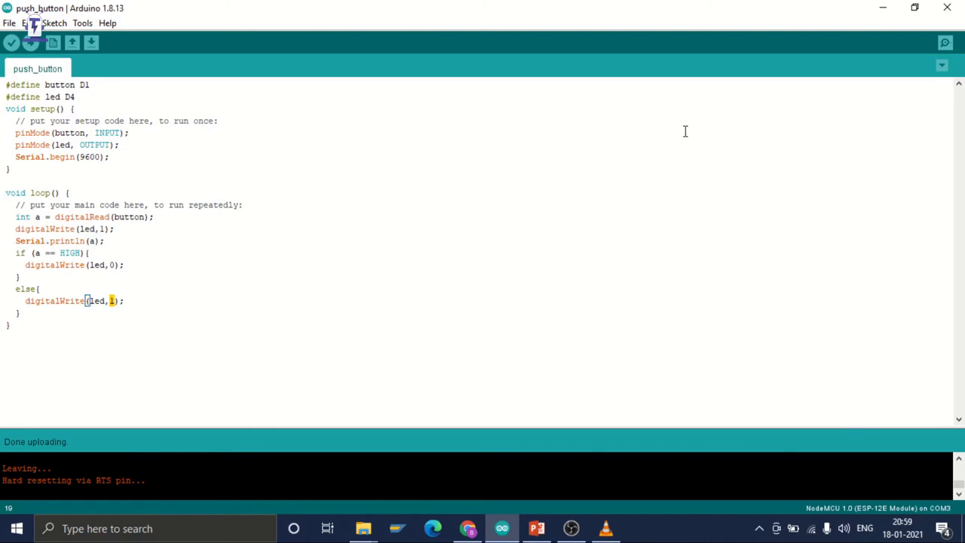
mouse_move(945, 42)
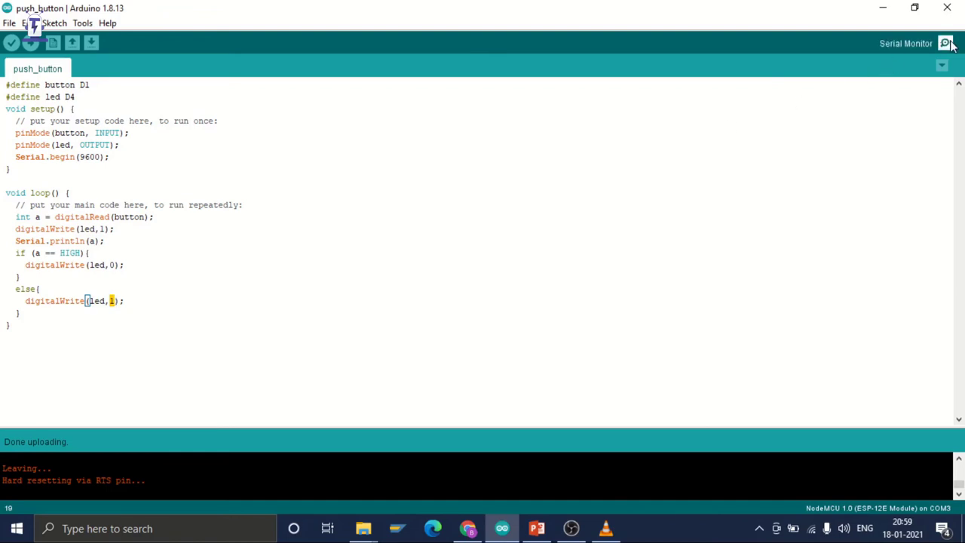
Step: Show the Serial Monitor streaming button readings of 0 at 9600 baud on COM3
left_click(945, 42)
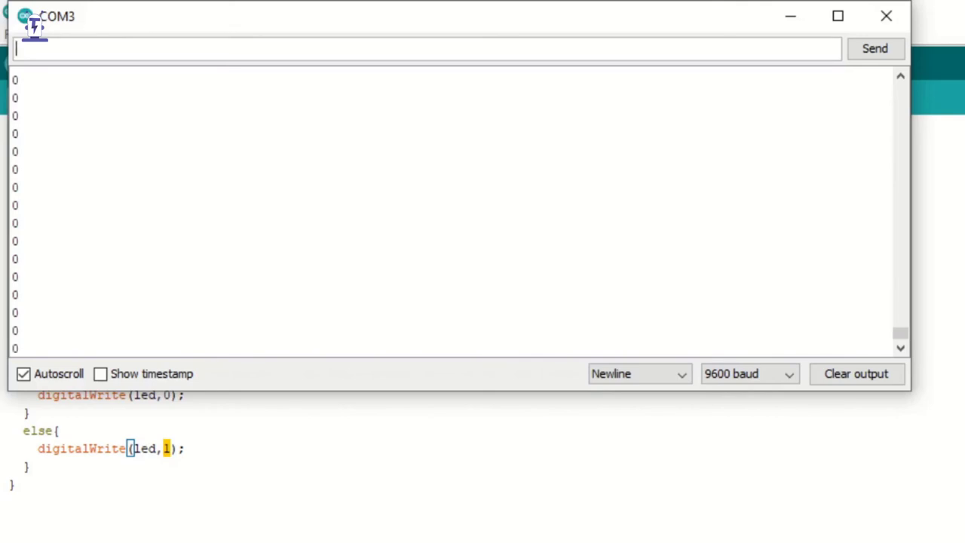
mouse_move(957, 12)
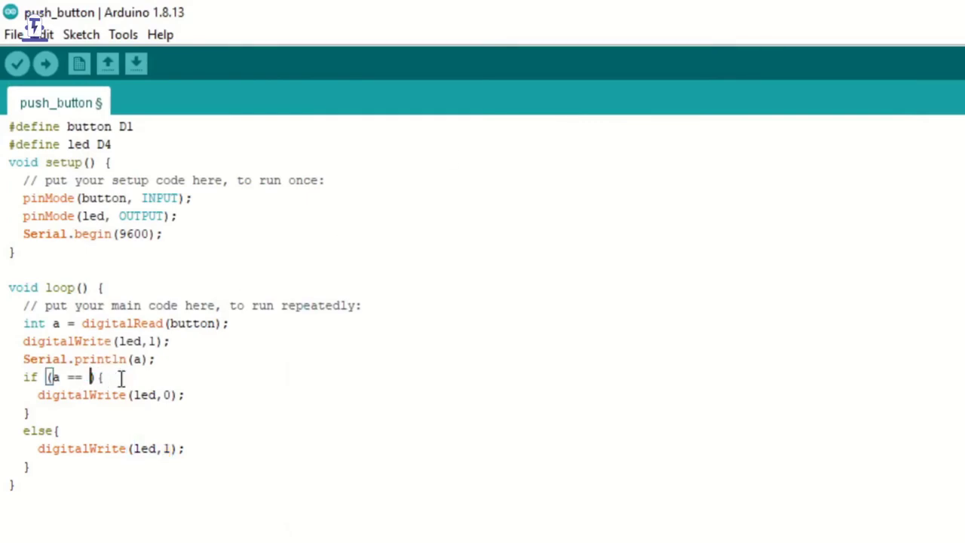
Step: Restore LOW in the if condition, recheck the serial readings, and return to the code
type("LOW")
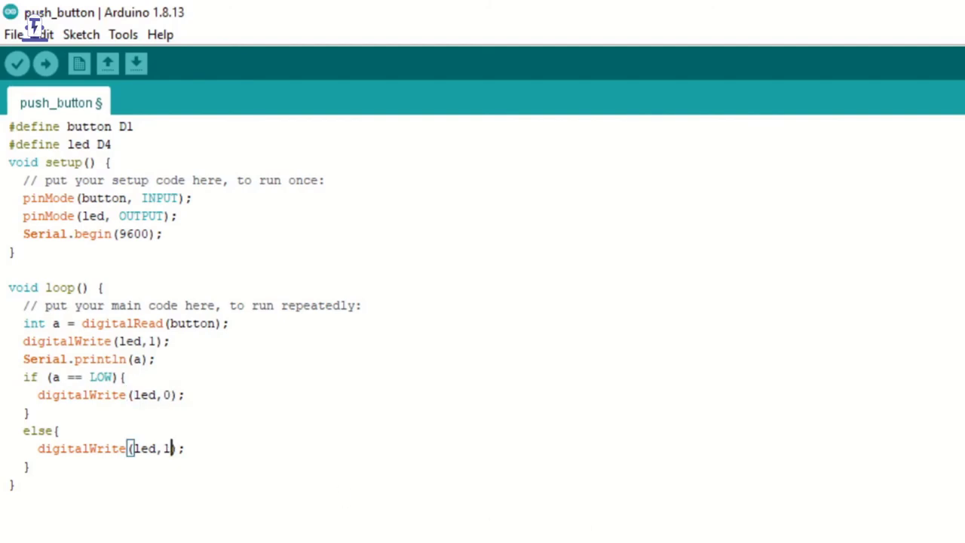
left_click(136, 64)
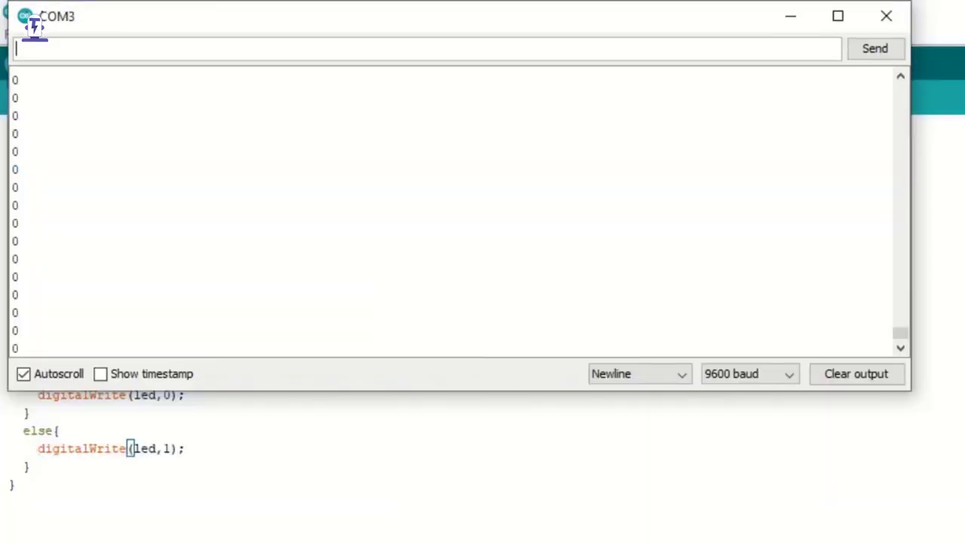
mouse_move(128, 265)
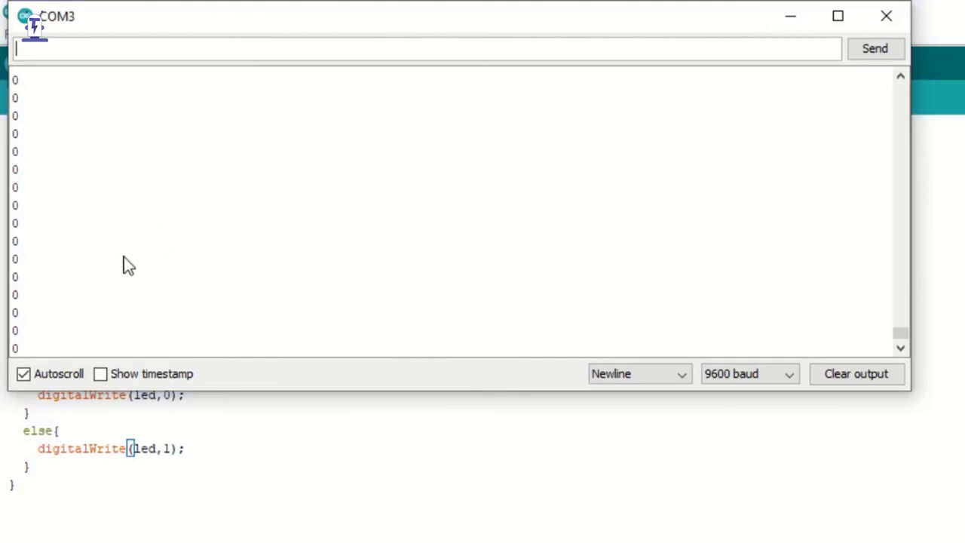
left_click(886, 15)
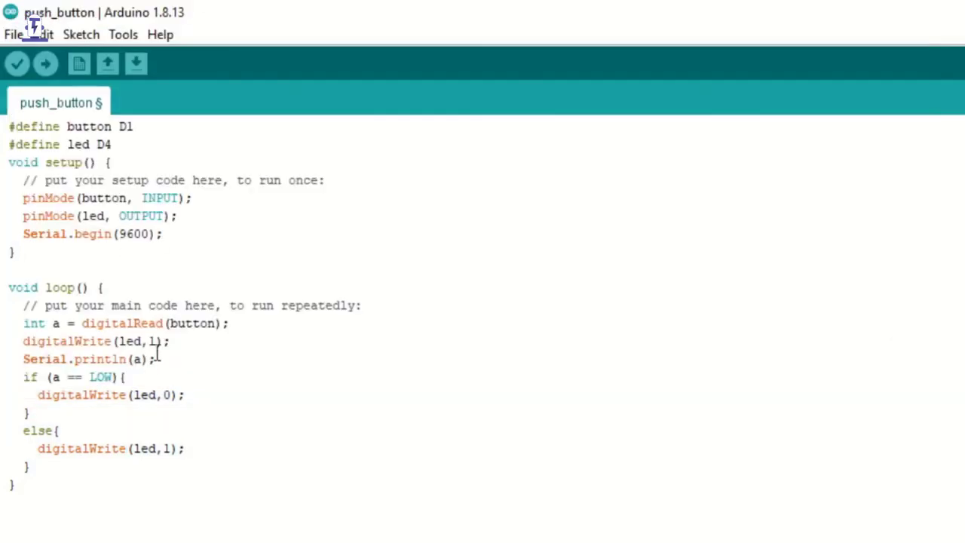
Step: Upload the LOW-condition sketch again until the NodeMCU hard resets via RTS pin
triple_click(120, 322)
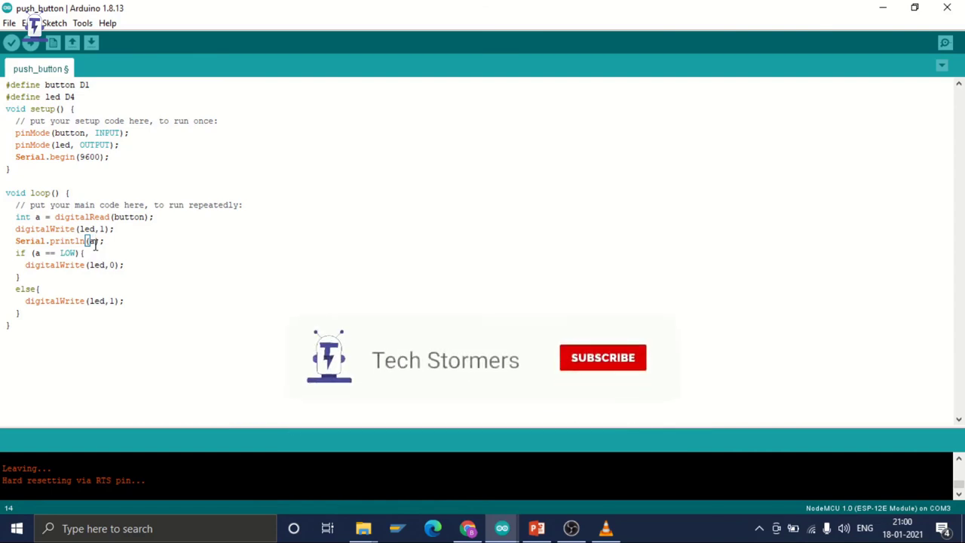
left_click(602, 357)
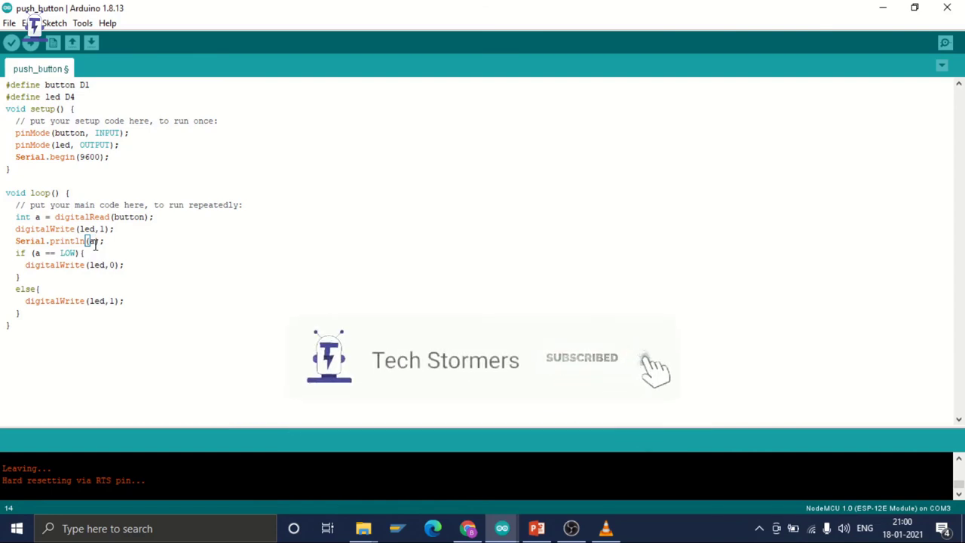